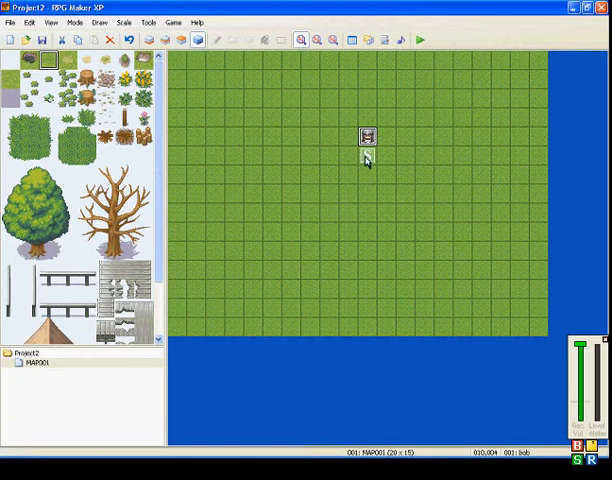
# Create a new event named bob on the grass map tile.
pyautogui.doubleClick(368, 136)
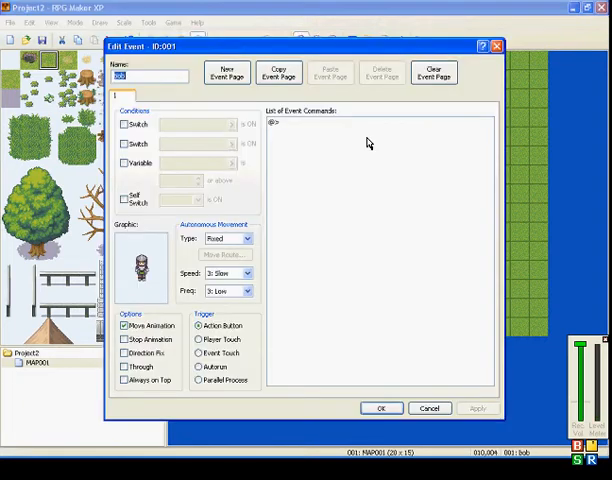
pyautogui.moveTo(312, 128)
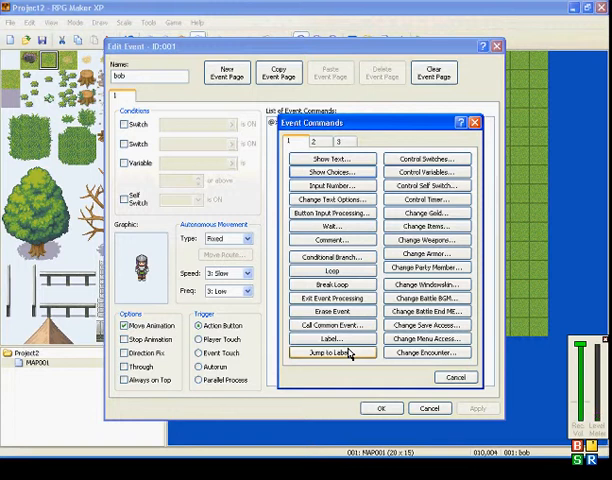
pyautogui.moveTo(332, 340)
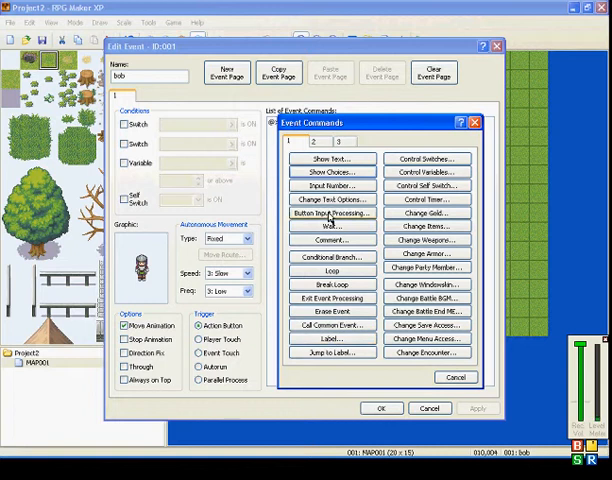
# Add bob's Show Text message 'what do you want?'.
pyautogui.click(458, 376)
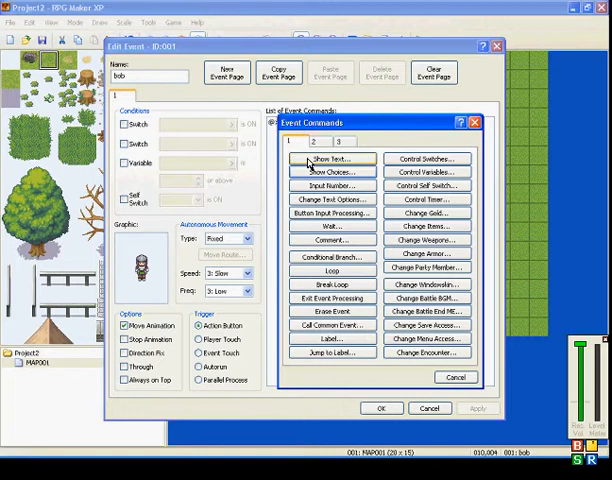
pyautogui.click(328, 160)
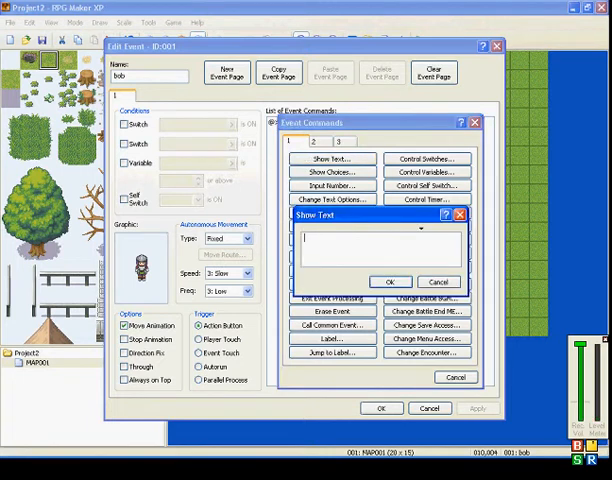
pyautogui.write('what')
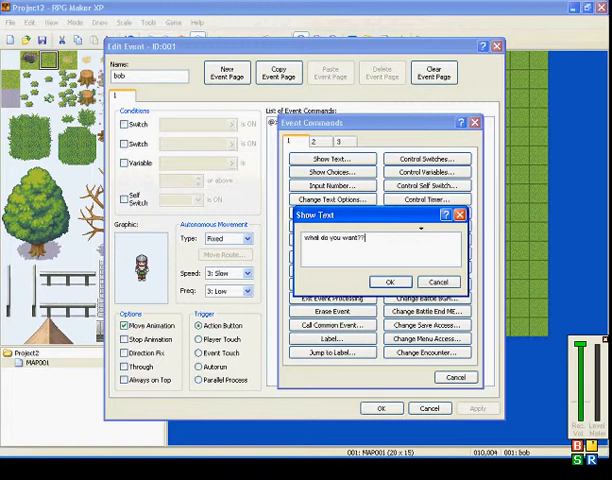
pyautogui.click(390, 280)
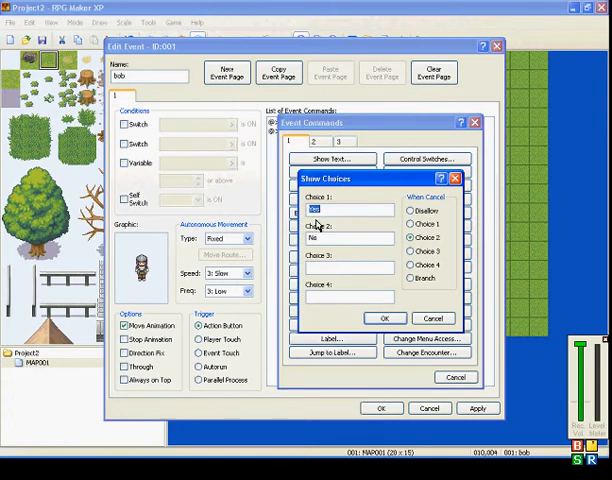
# Give the dialogue three choices: hi, nothing and what?
pyautogui.write('Yes!')
pyautogui.click(350, 238)
pyautogui.write('nothing')
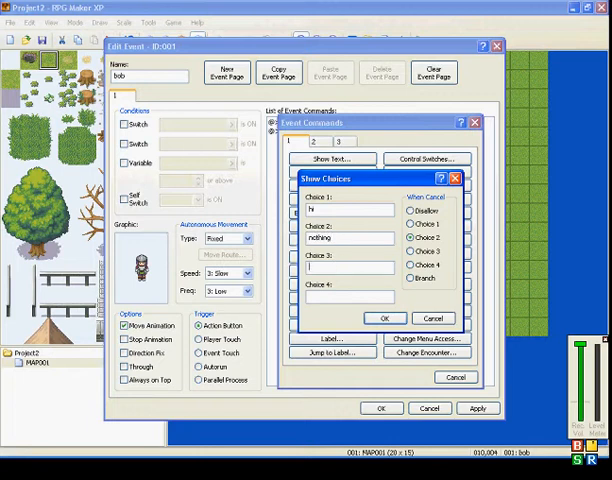
pyautogui.write('what?')
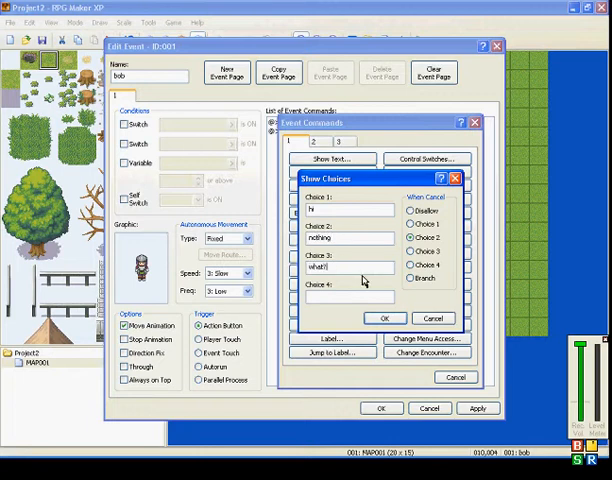
pyautogui.click(376, 318)
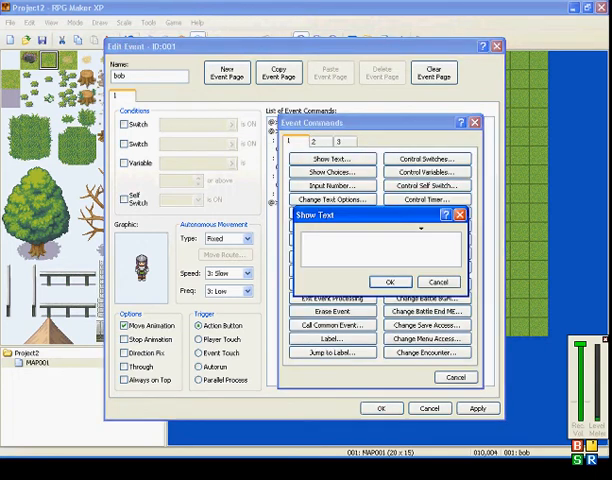
# Make the hi branch reply with the message 'hi'.
pyautogui.write('hi')
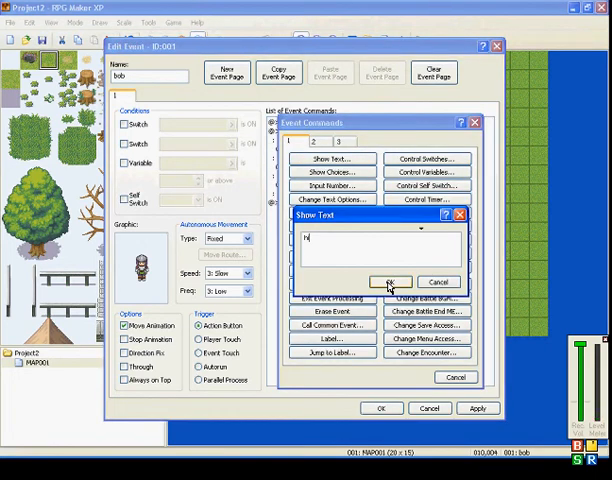
pyautogui.click(388, 280)
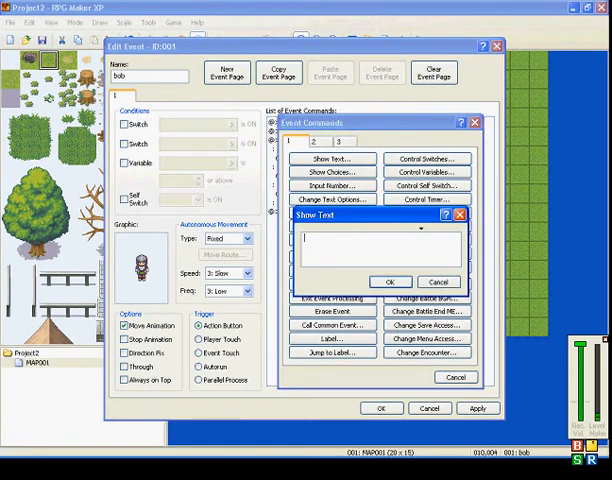
pyautogui.write('hi')
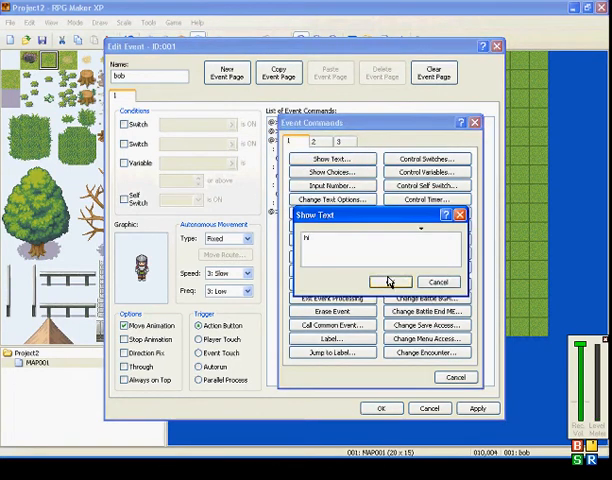
pyautogui.click(390, 280)
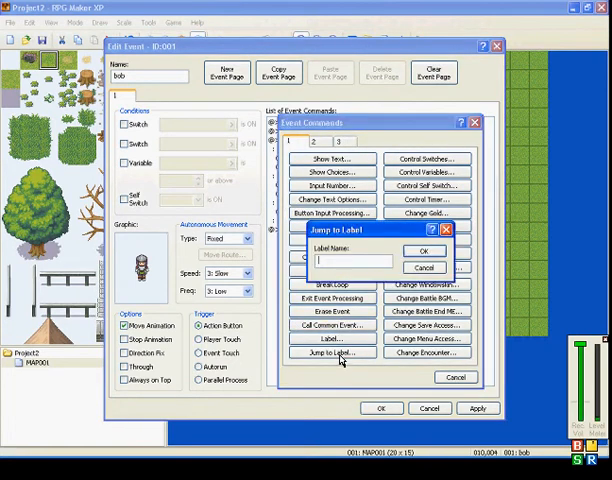
# Make what? jump back to Label 1, then save and close bob's event.
pyautogui.click(424, 252)
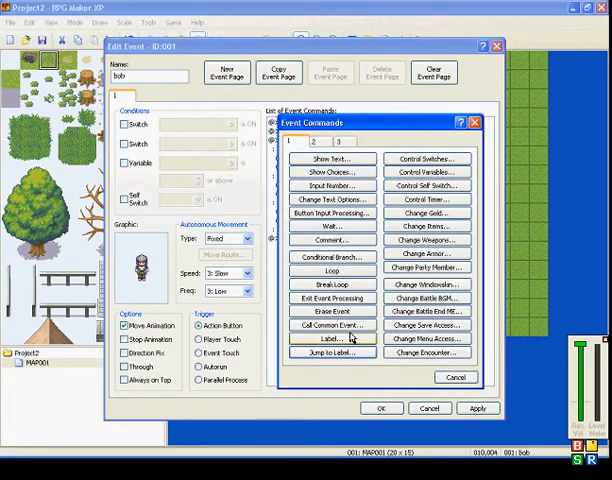
pyautogui.click(330, 340)
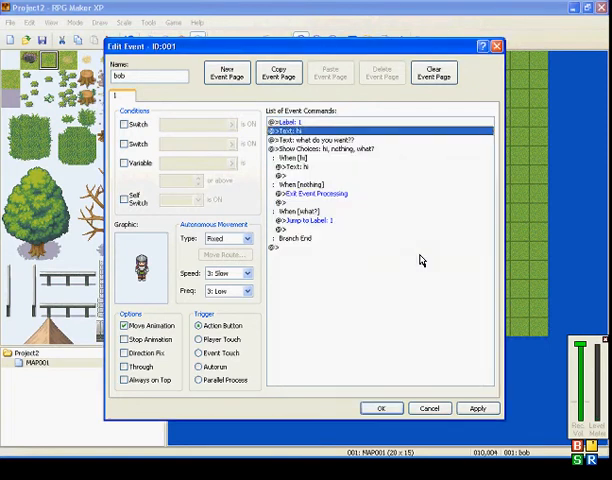
pyautogui.click(380, 408)
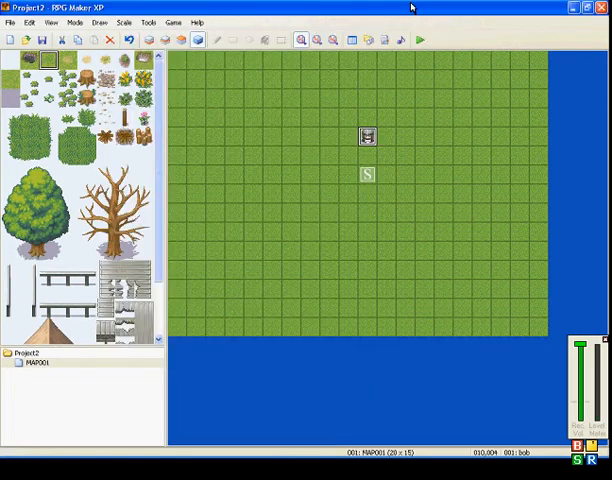
pyautogui.click(412, 40)
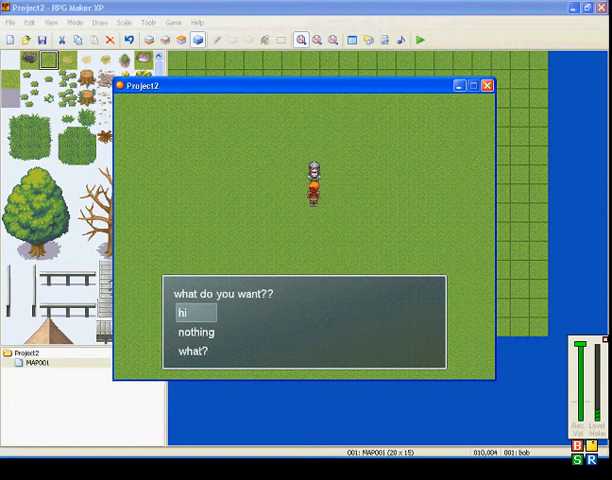
pyautogui.click(180, 312)
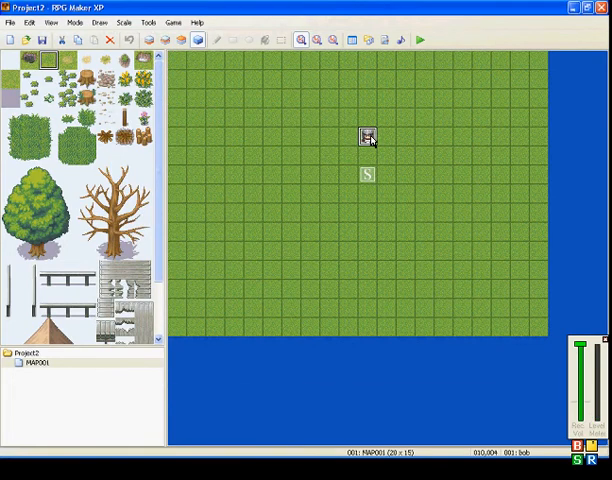
pyautogui.doubleClick(368, 136)
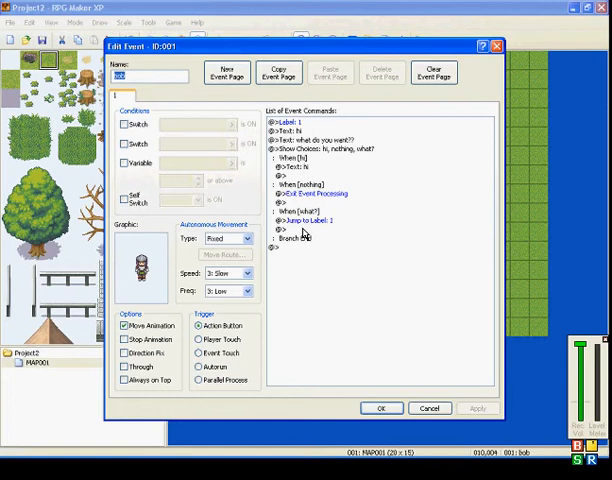
pyautogui.click(308, 220)
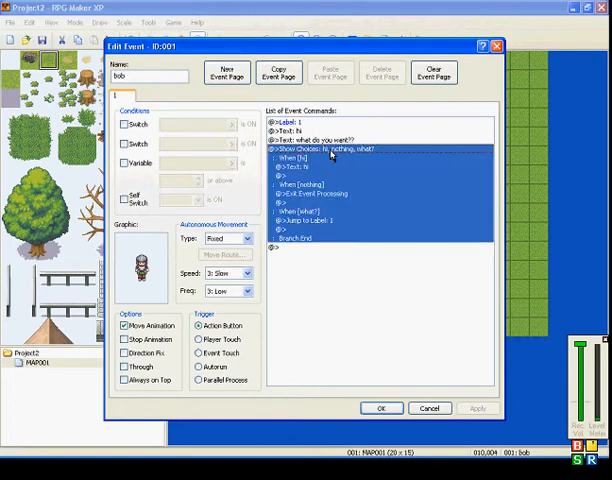
pyautogui.moveTo(290, 222)
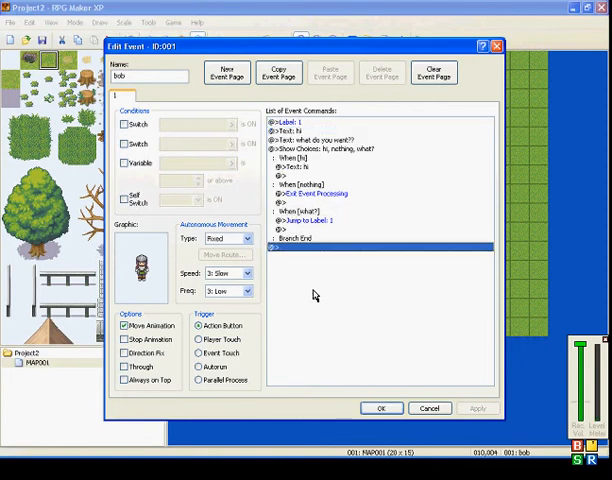
pyautogui.click(388, 408)
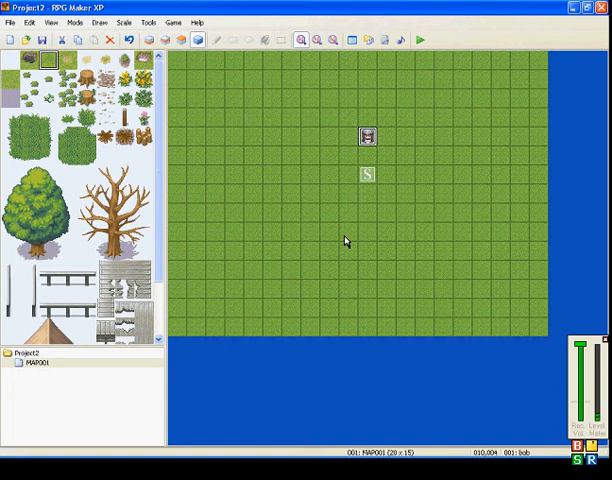